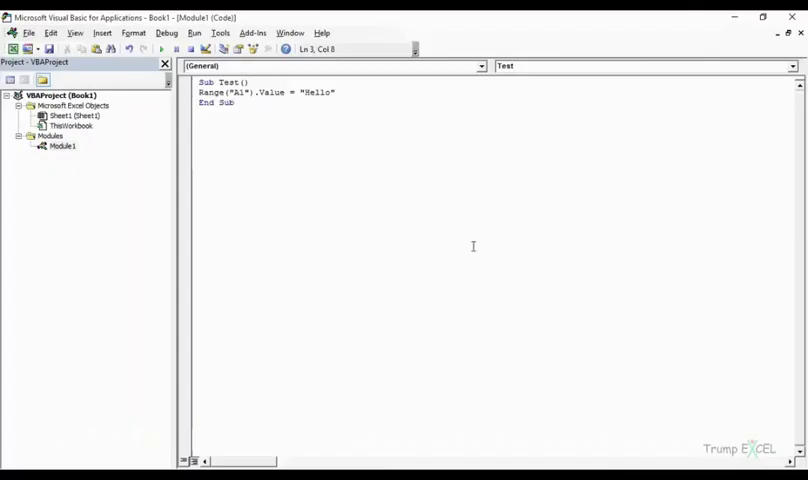
mouse_move(132, 148)
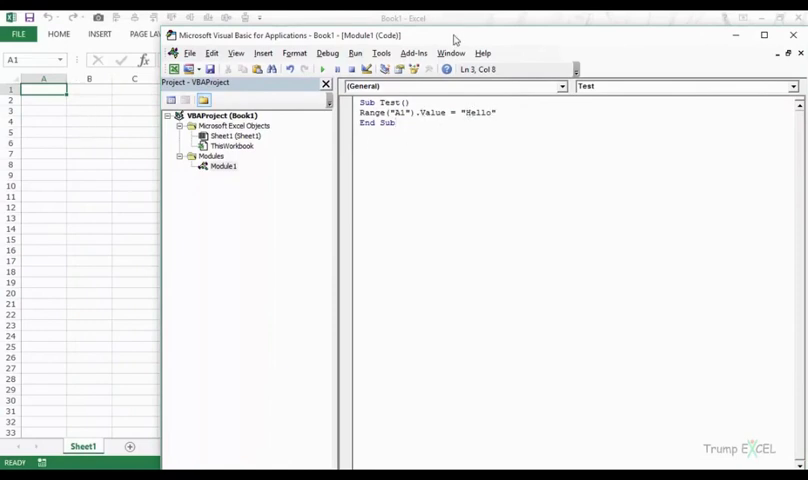
Maximize the code window and bring up the editor Options dialog beside it.
click(758, 34)
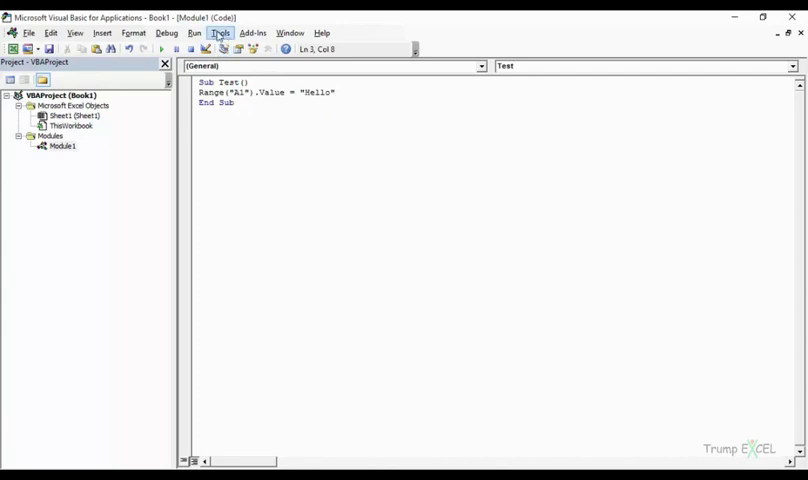
click(220, 32)
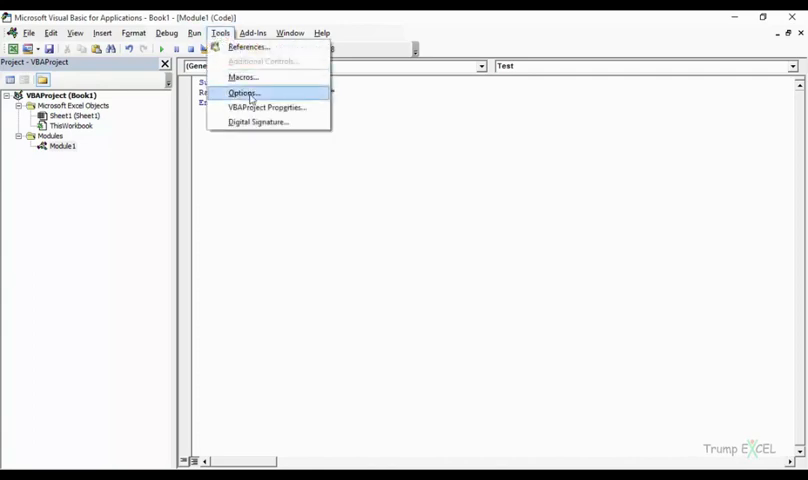
click(240, 92)
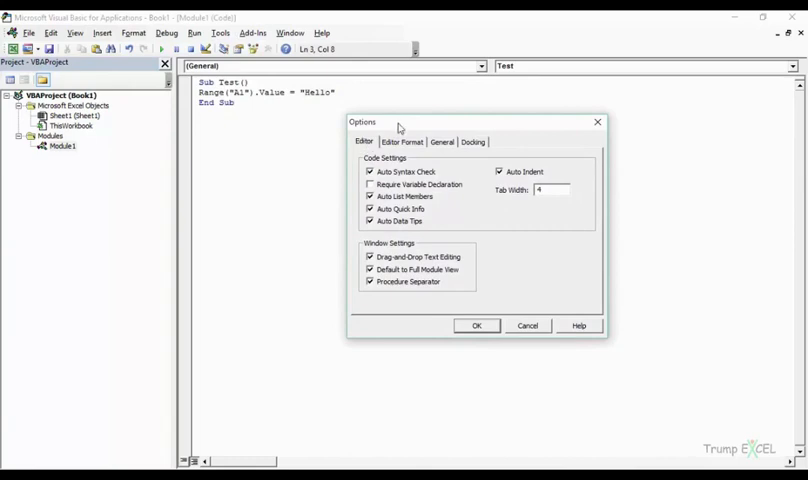
mouse_move(460, 150)
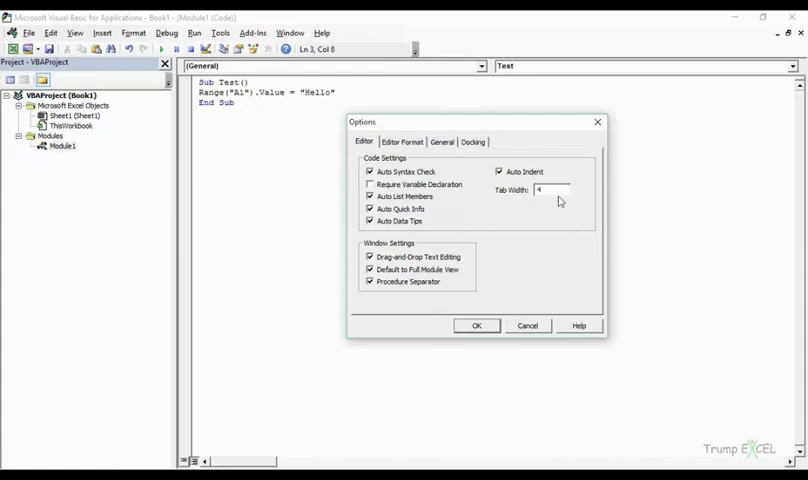
drag(472, 120, 520, 124)
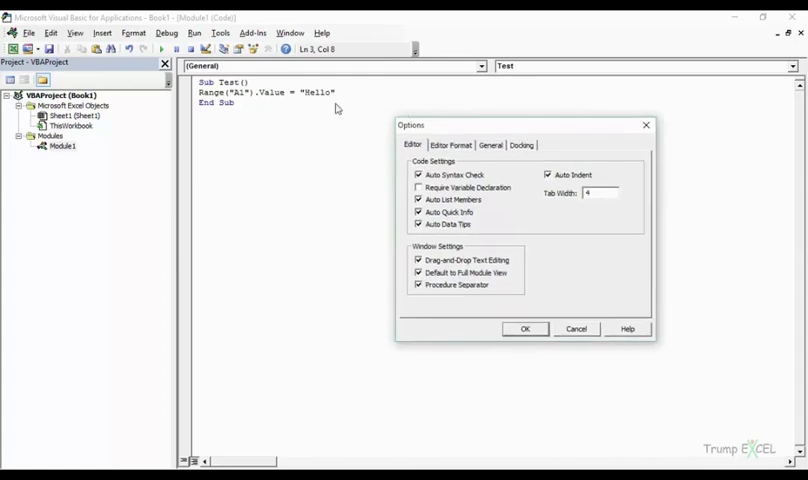
mouse_move(366, 224)
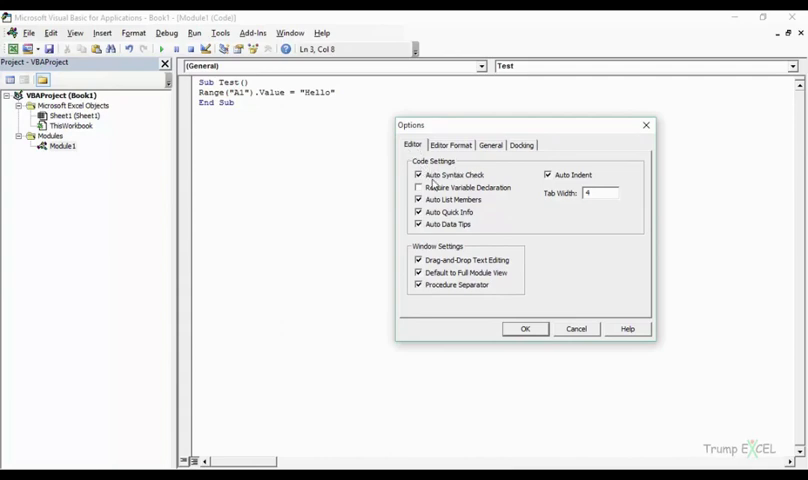
mouse_move(476, 184)
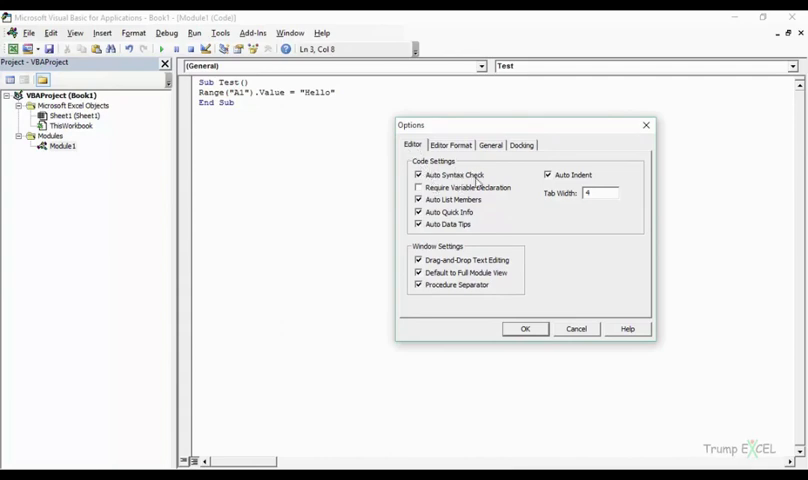
mouse_move(630, 130)
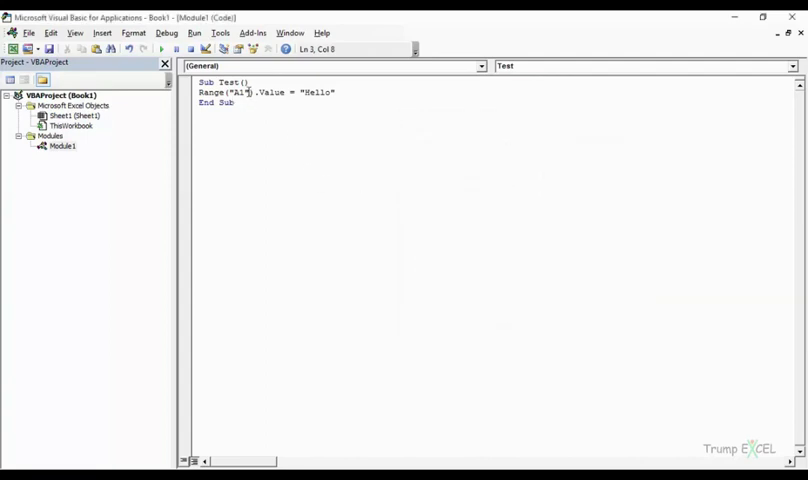
Remove the ')' after "A1" in the Range line and leave the line so the compile error appears.
click(254, 92)
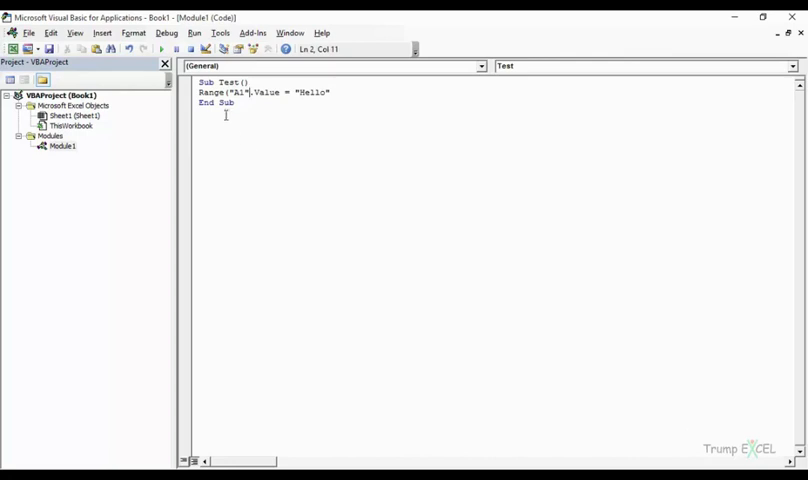
click(160, 48)
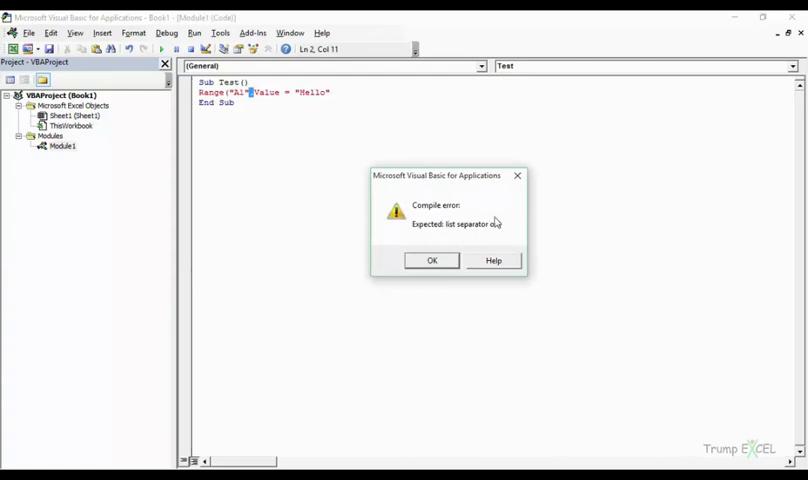
mouse_move(346, 122)
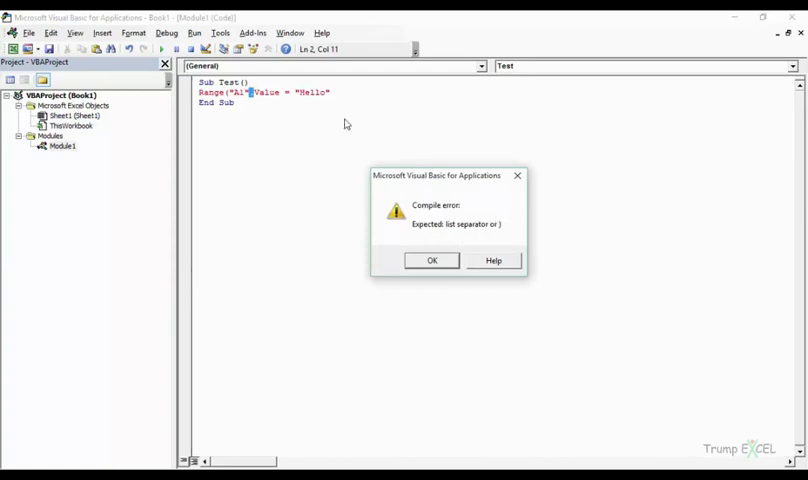
mouse_move(344, 108)
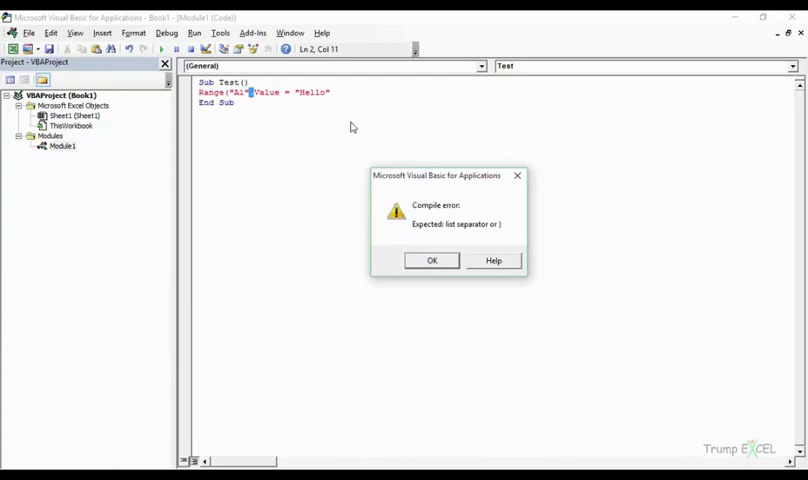
mouse_move(432, 332)
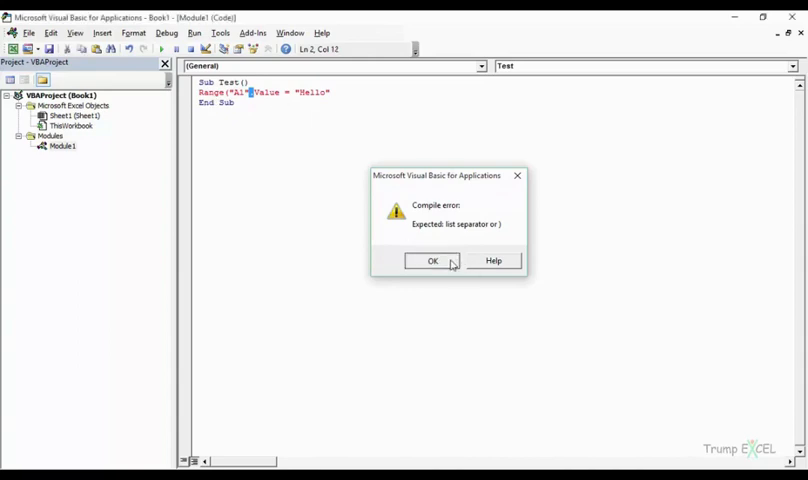
Dismiss the list-separator compile error and close the Options dialog.
click(432, 260)
text())
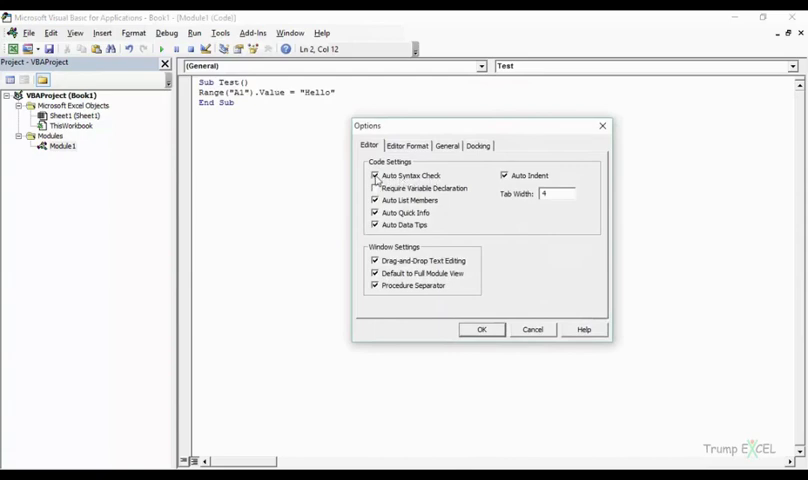
click(480, 328)
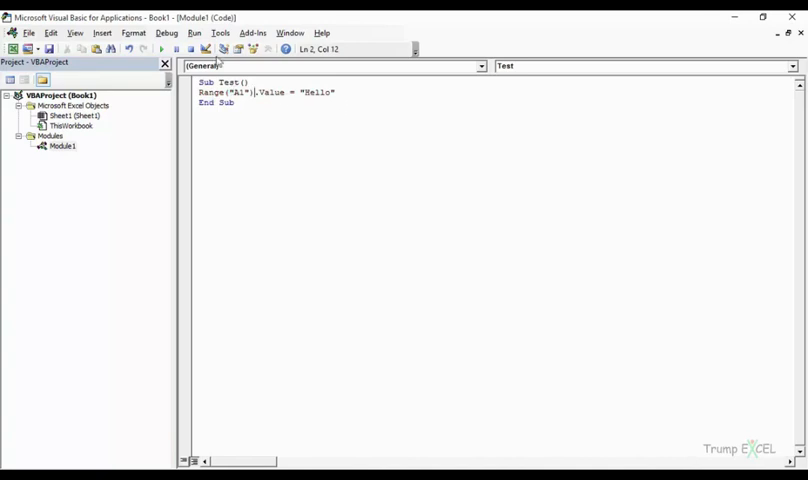
Enable Require Variable Declaration on the Editor settings and apply with OK.
click(220, 32)
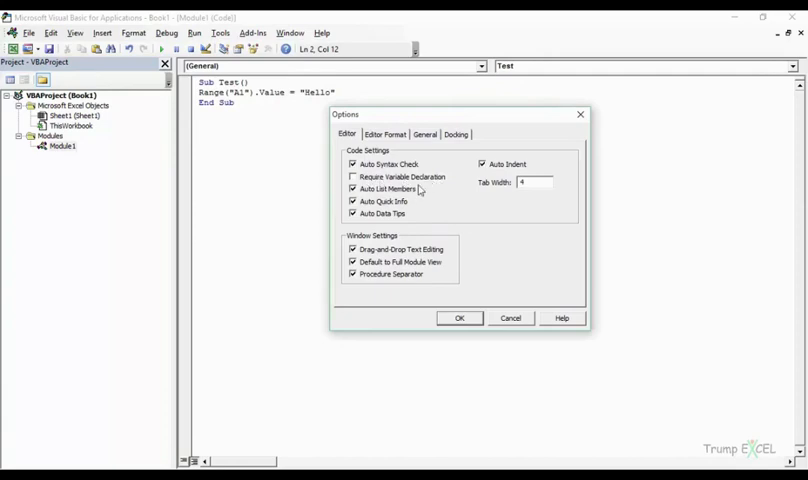
click(352, 176)
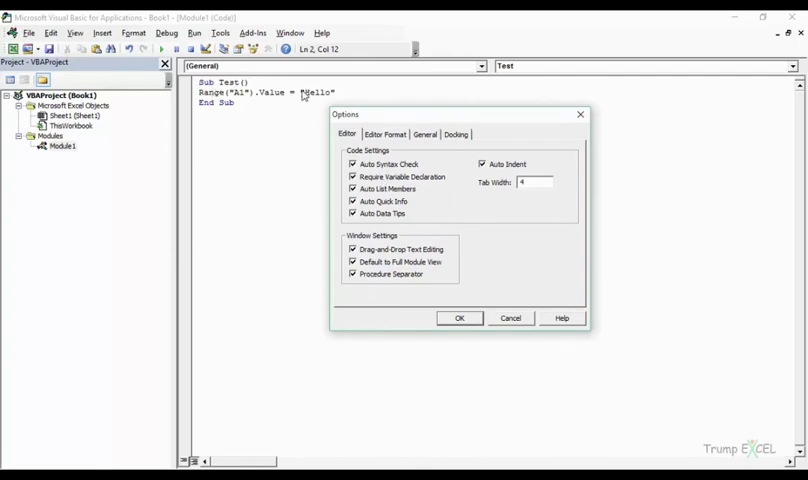
mouse_move(256, 104)
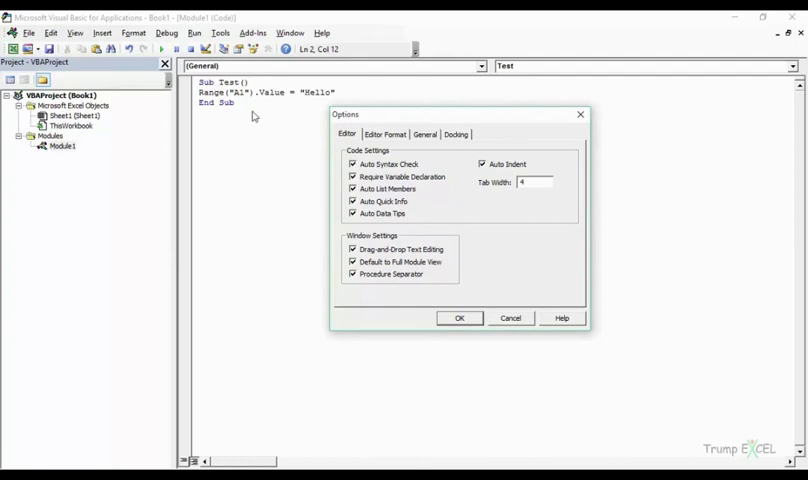
mouse_move(334, 168)
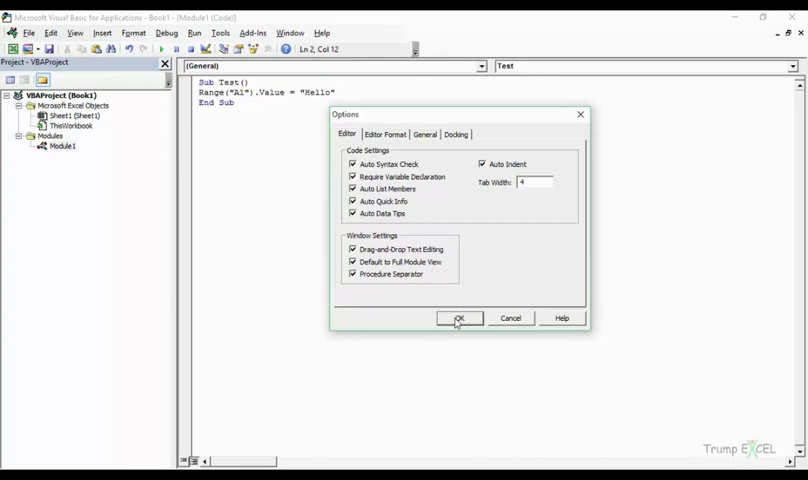
click(458, 318)
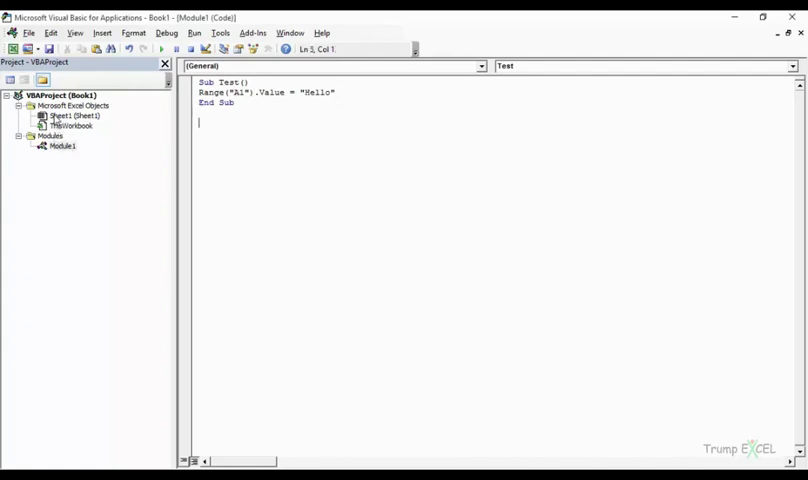
Bring up the Project Explorer context menu to insert a new module.
right_click(72, 116)
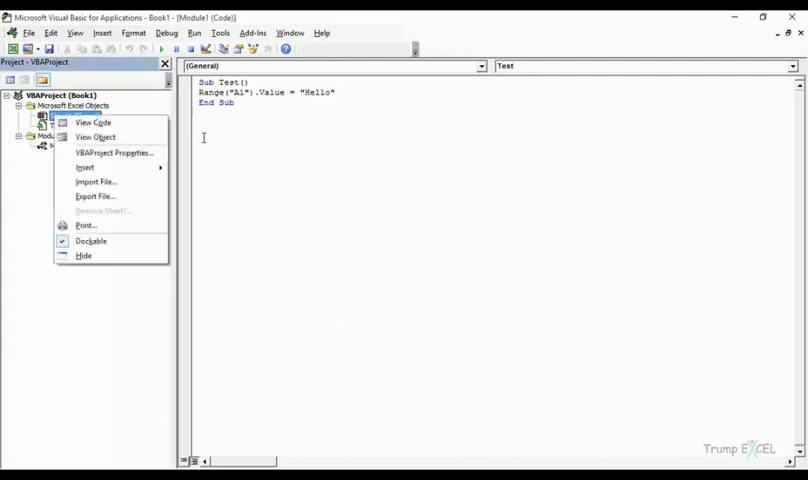
mouse_move(284, 140)
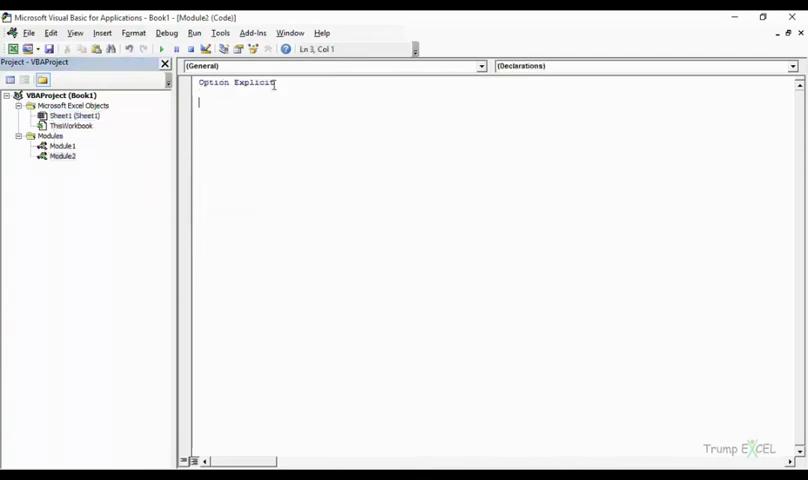
mouse_move(344, 196)
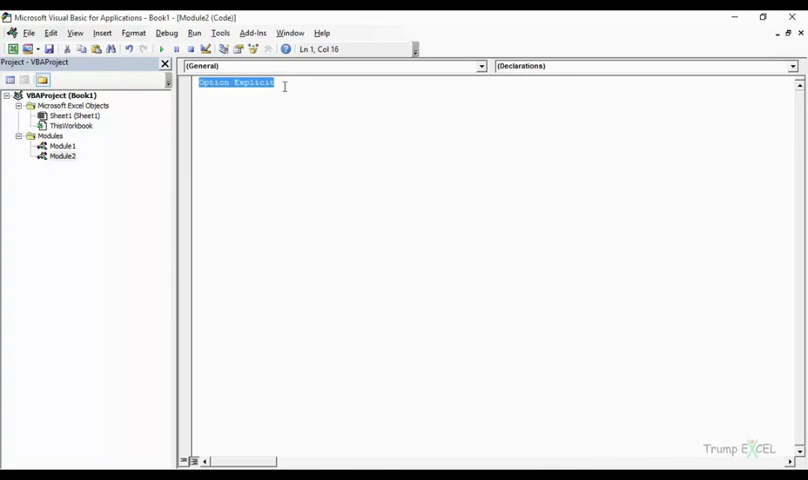
mouse_move(304, 138)
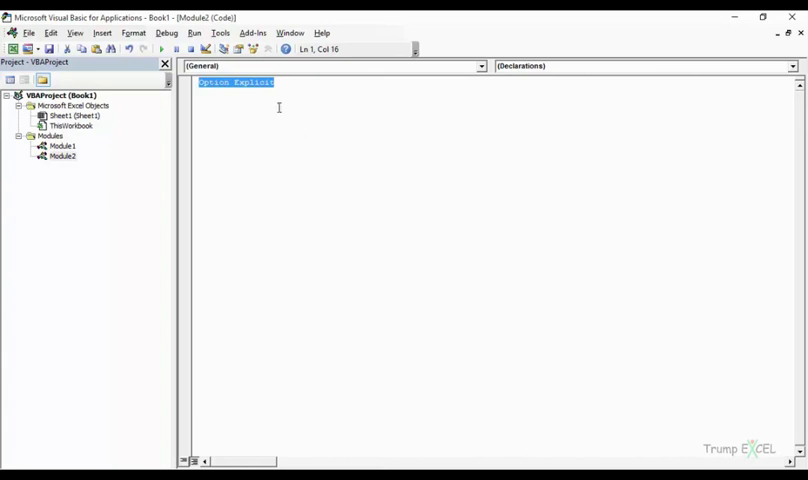
Adjust an Editor setting in Options and return to Module1's Test macro.
click(220, 32)
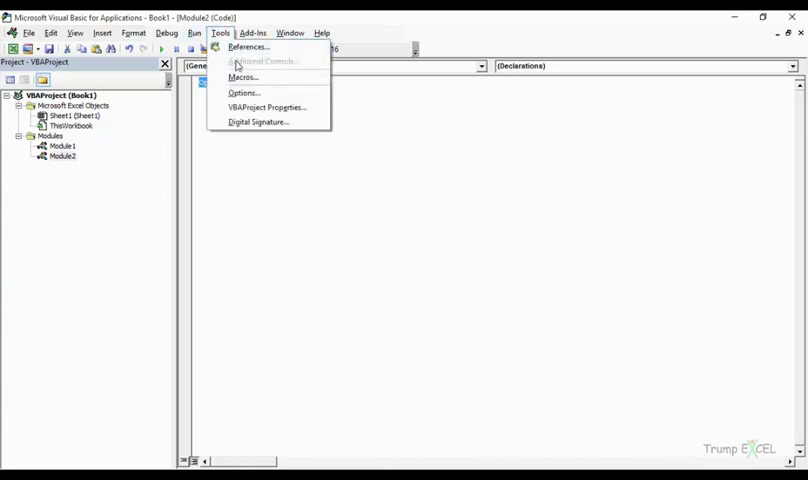
click(244, 92)
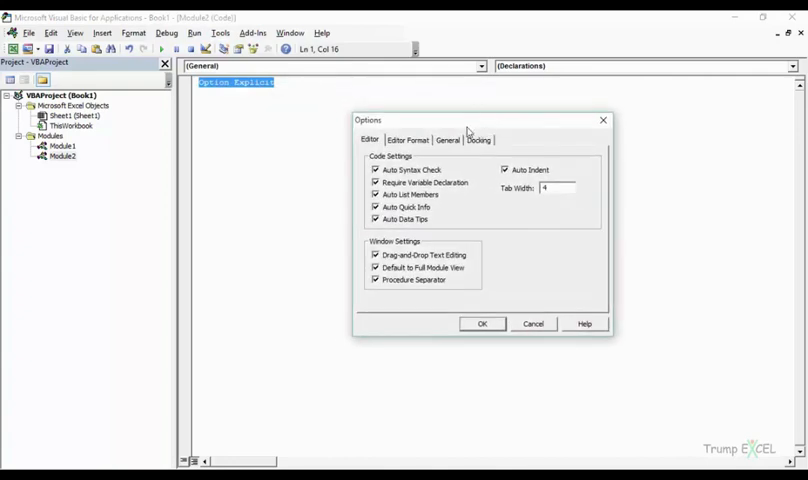
mouse_move(396, 190)
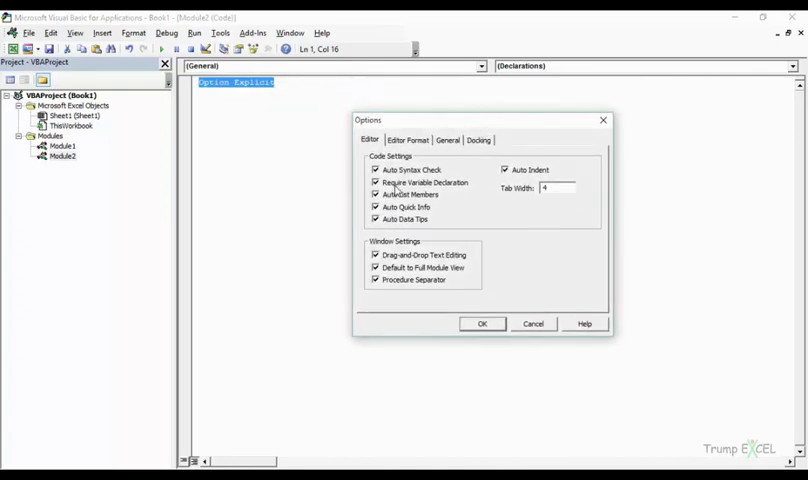
click(376, 182)
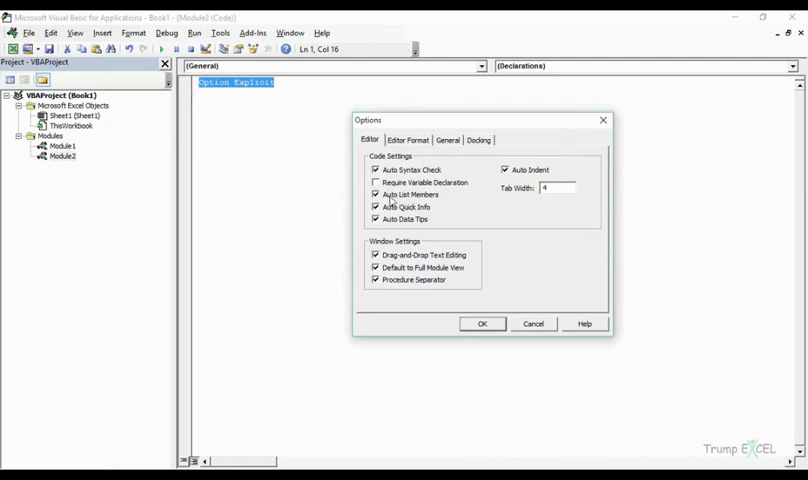
mouse_move(448, 196)
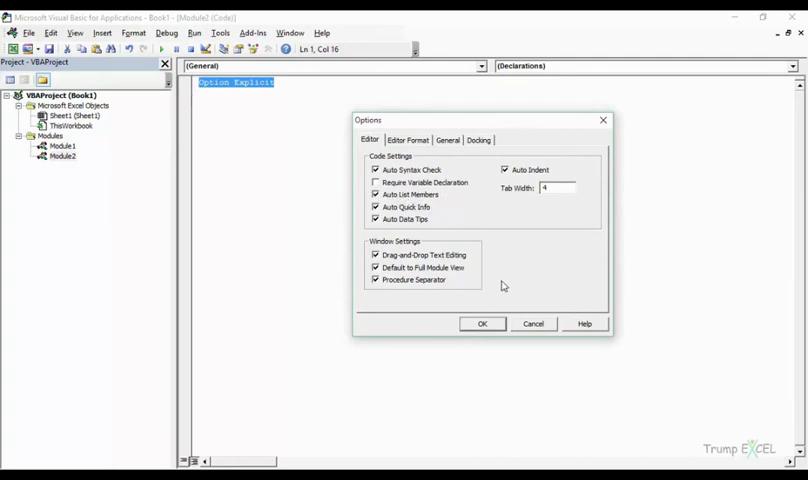
click(484, 324)
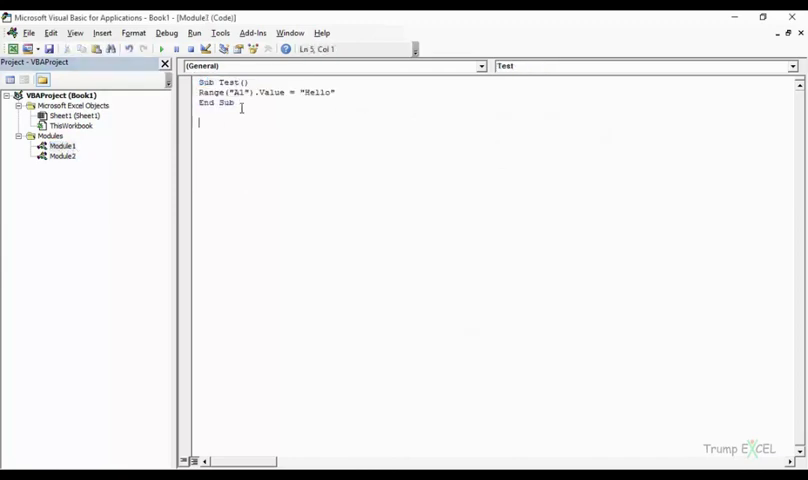
Trim the second line back to Range( so the Quick Info hint for Cell1, Cell2 shows.
drag(292, 92, 336, 92)
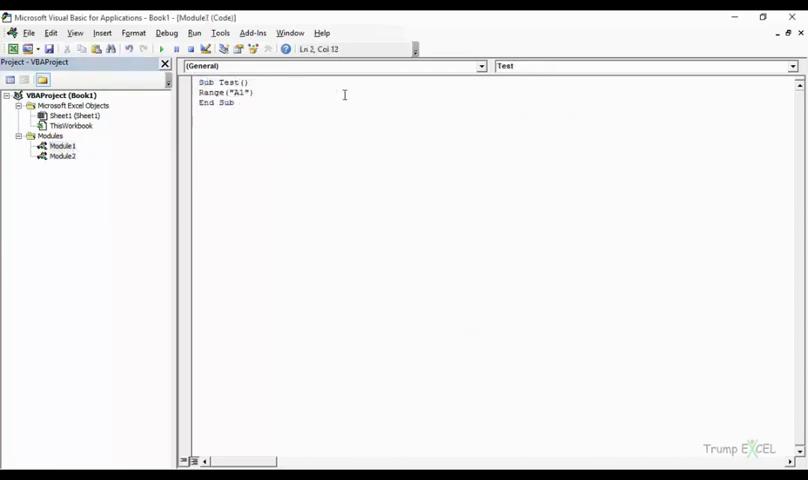
text(.)
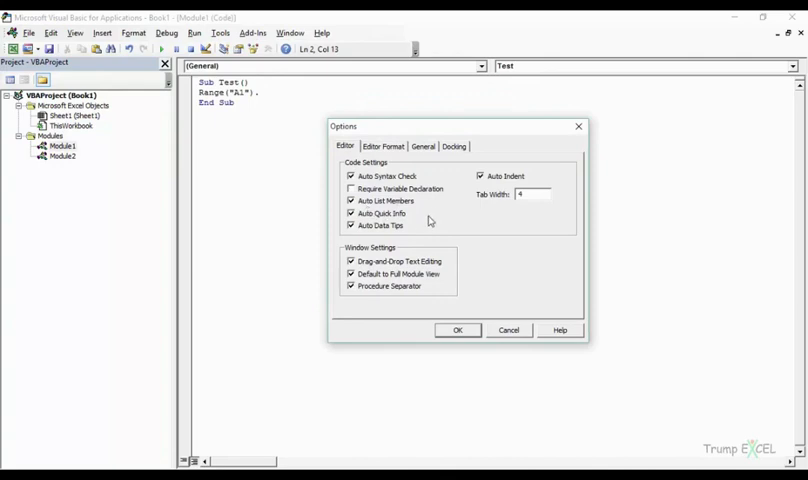
mouse_move(404, 212)
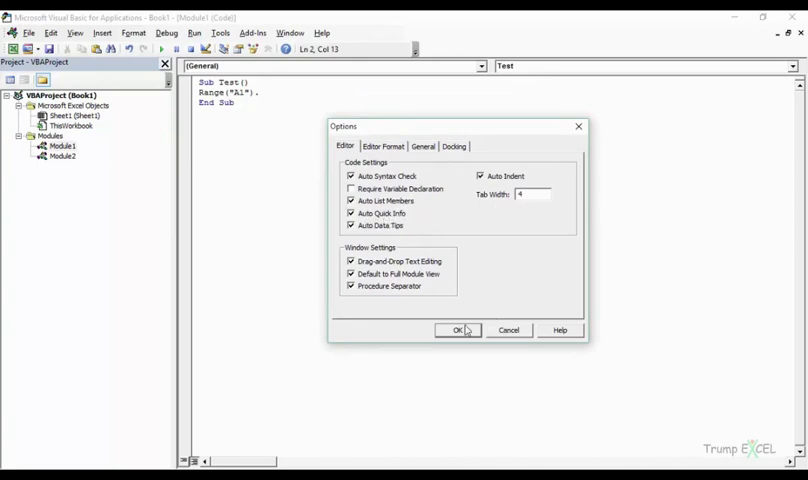
click(458, 330)
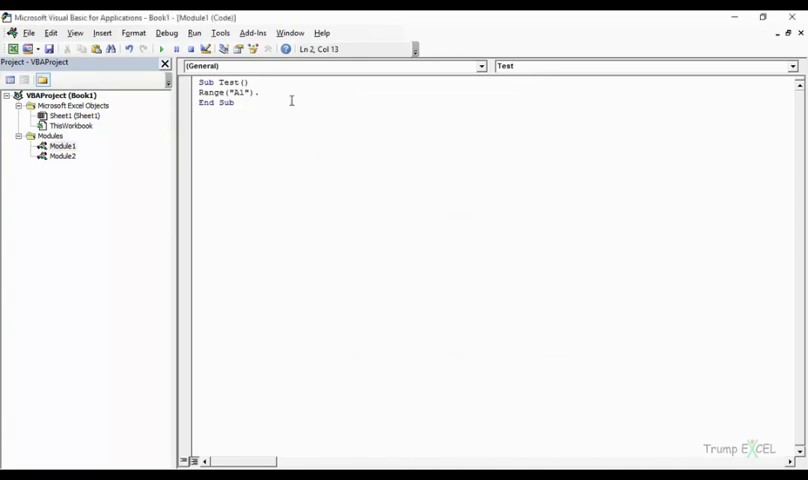
key(BackSpace)
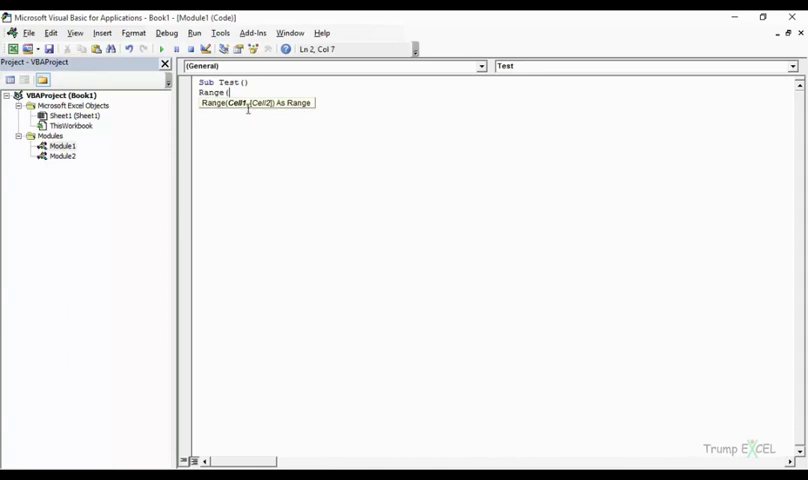
Review Options without changes, then rebuild the line to Range("A1").
click(220, 32)
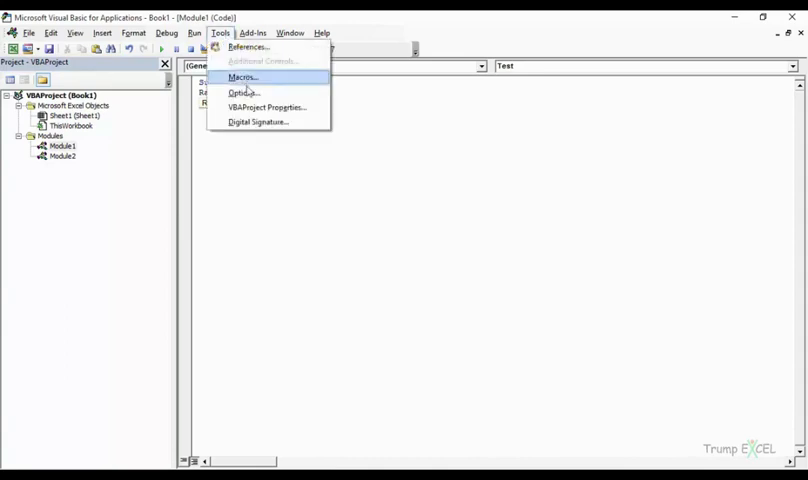
click(244, 92)
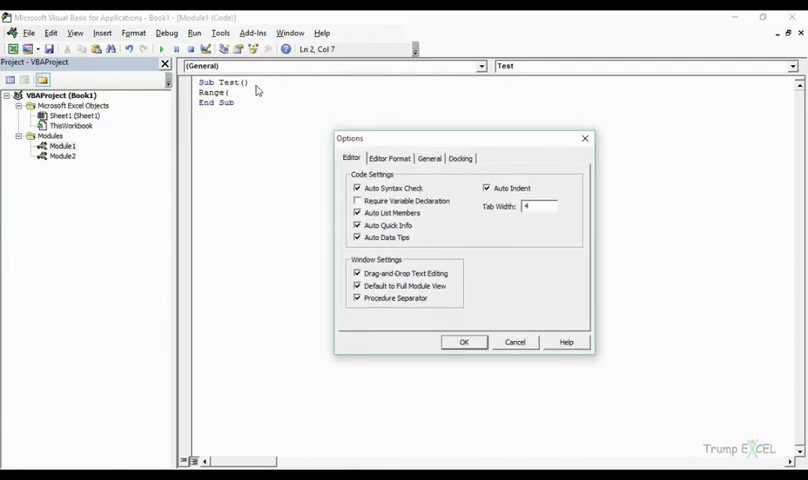
mouse_move(390, 244)
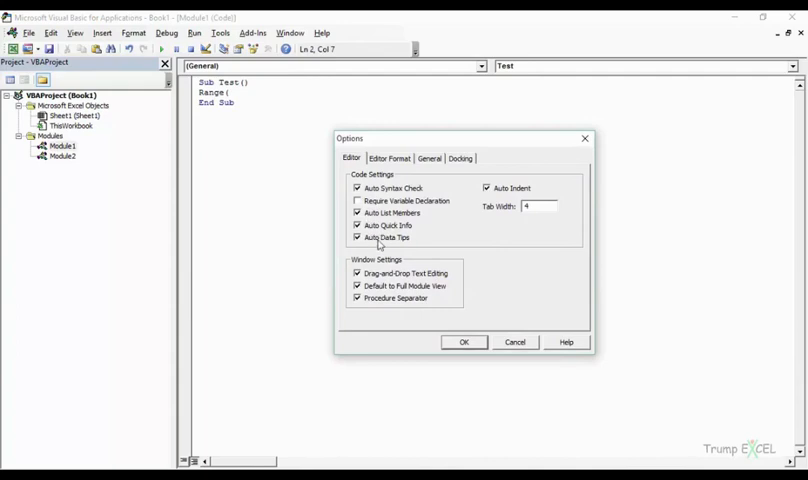
mouse_move(398, 250)
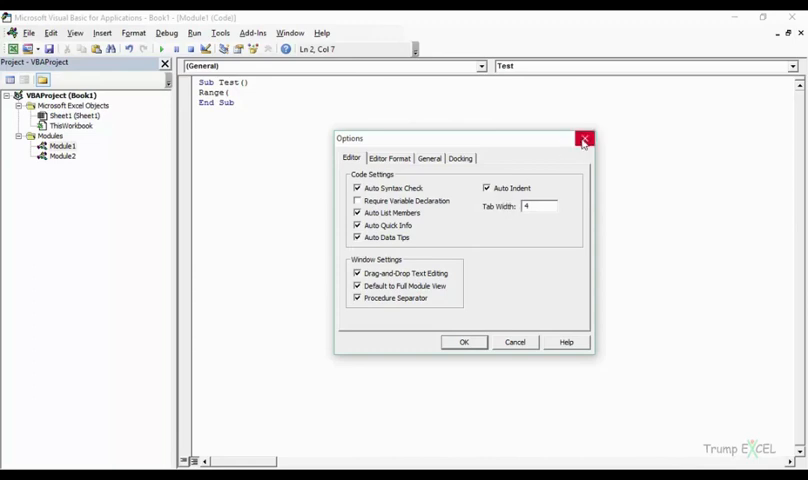
click(584, 138)
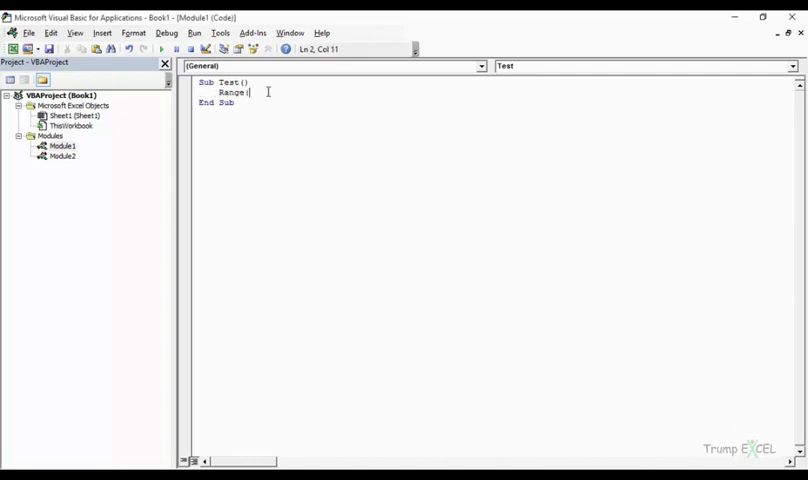
text(("A1").Value)
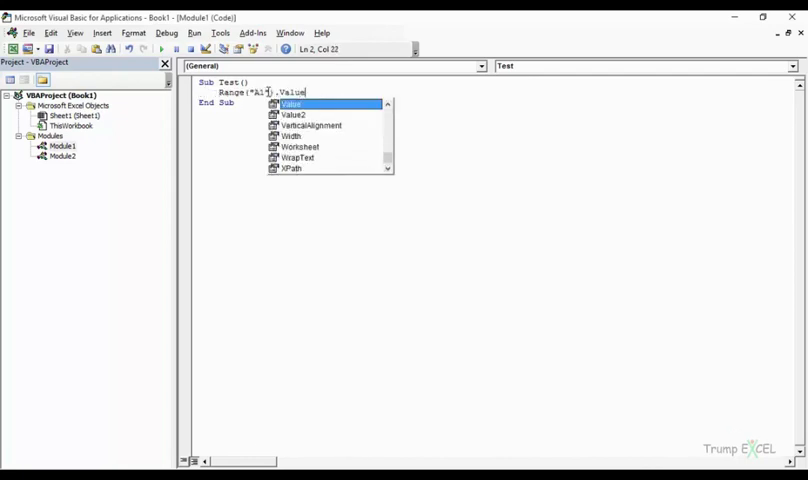
Complete the line as Range("A1").Value = "Hello".
text(= ")
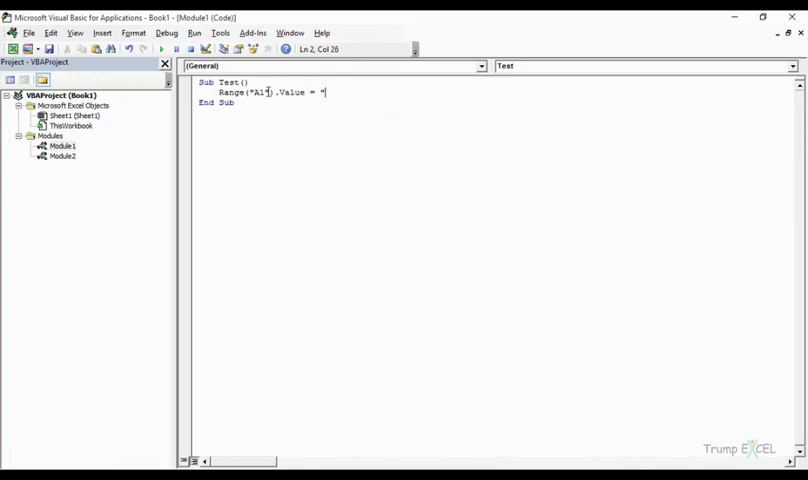
text(Hello)
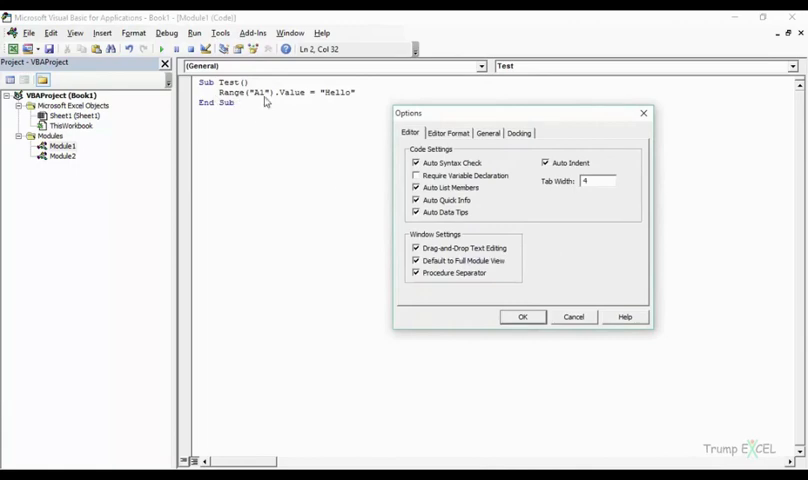
mouse_move(312, 104)
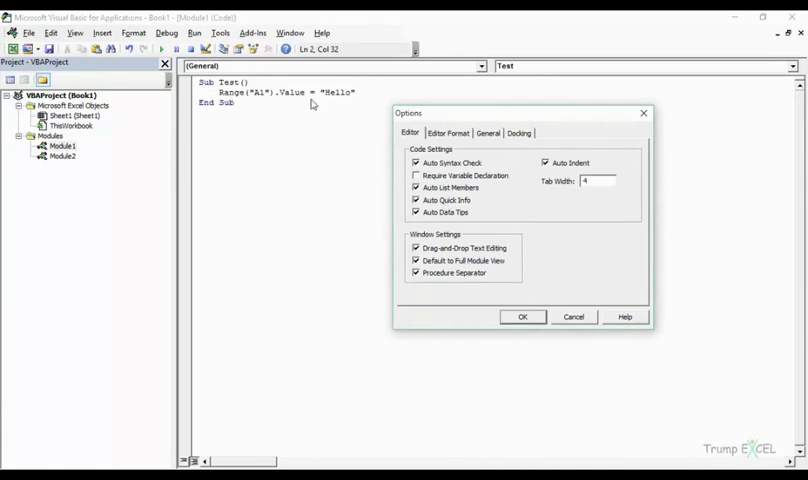
mouse_move(226, 276)
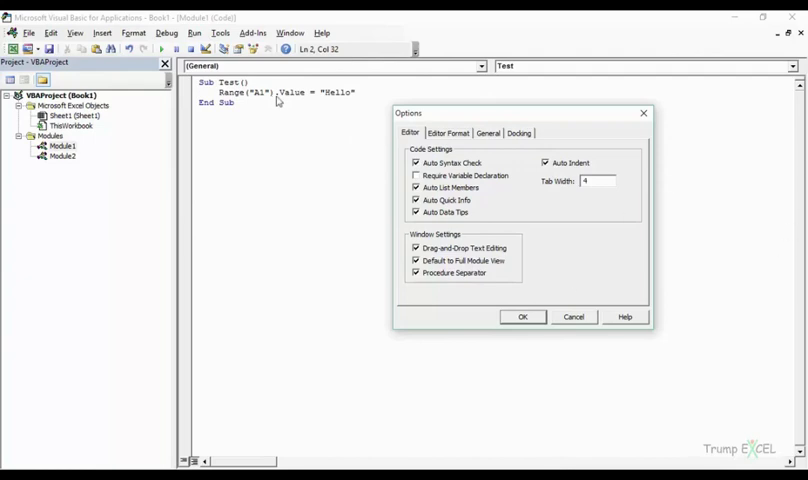
mouse_move(284, 196)
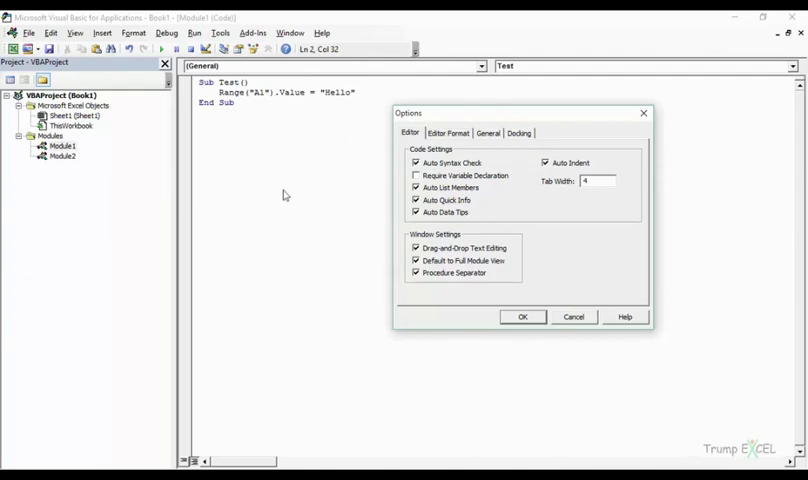
mouse_move(332, 288)
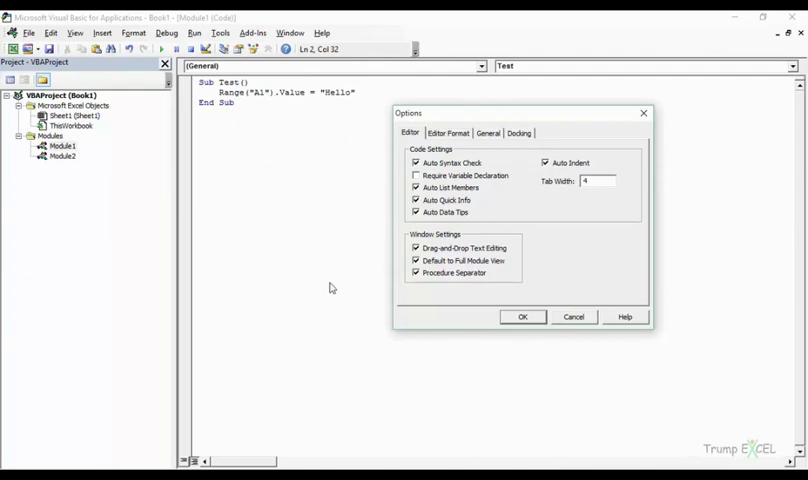
mouse_move(294, 458)
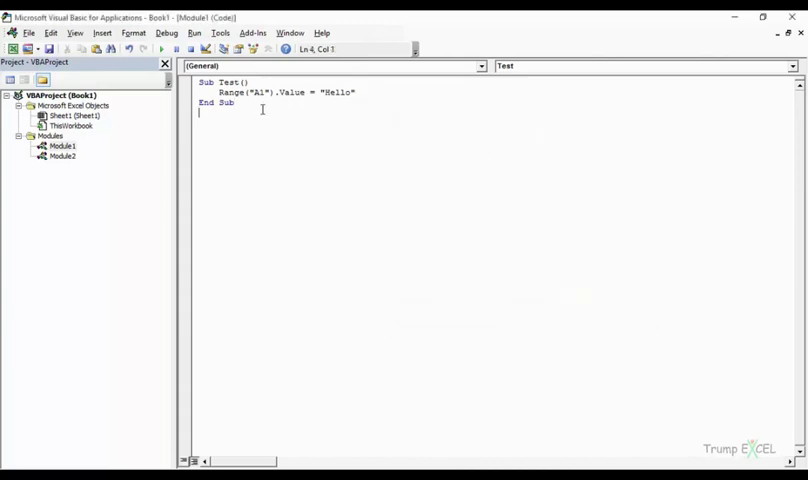
Create an empty Sub Test2() procedure below the Test macro.
text(Byb)
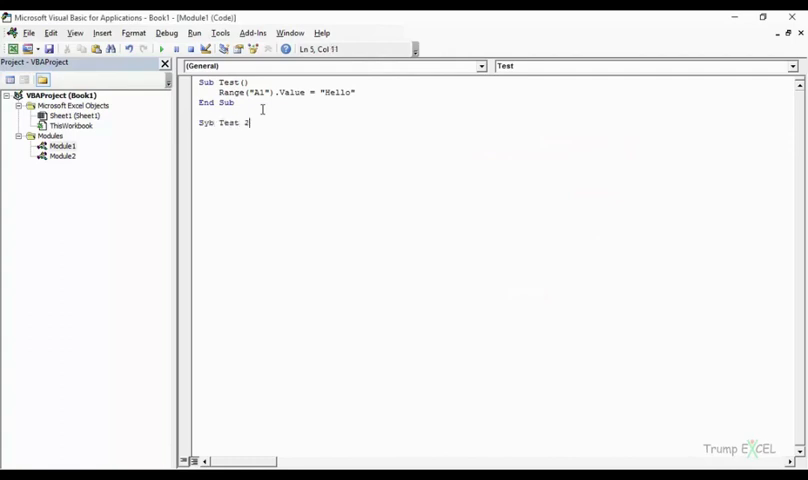
key(Backspace)
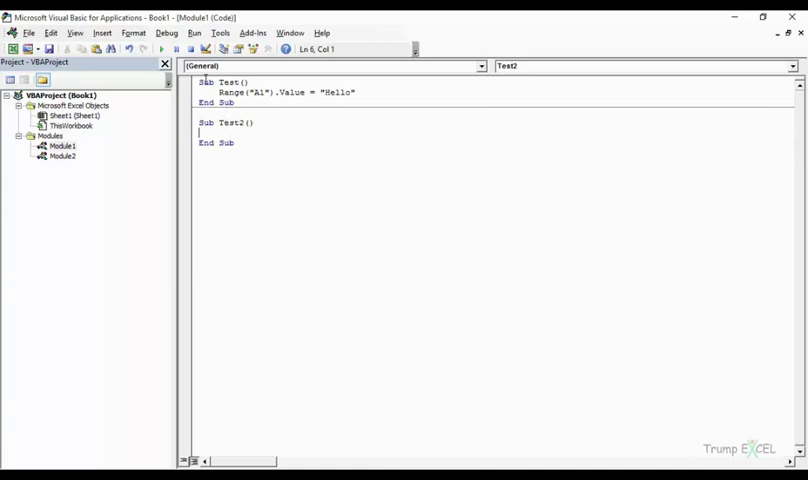
On Editor Format, set the Normal Text background colour to green.
click(220, 32)
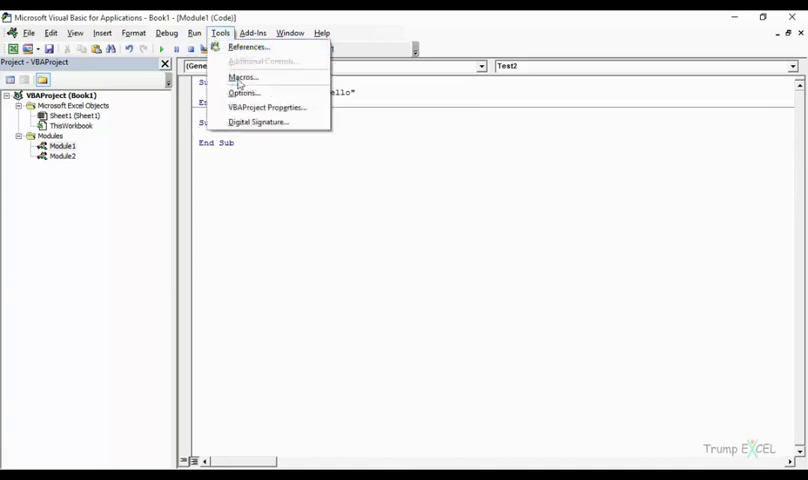
click(244, 92)
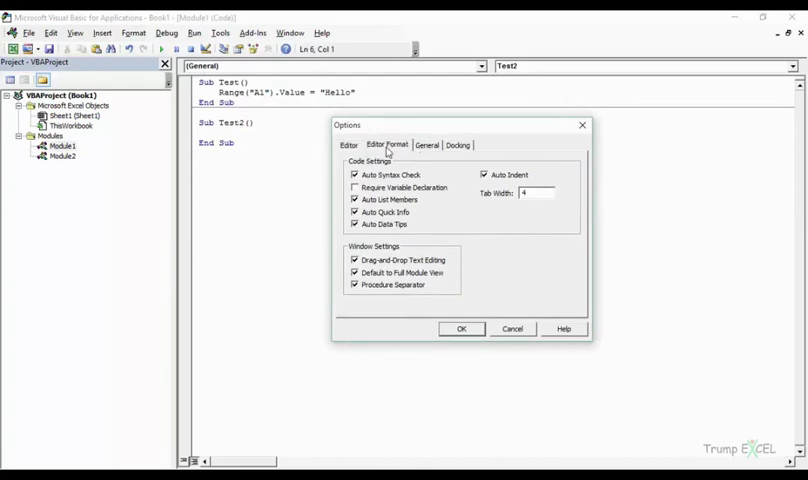
click(388, 144)
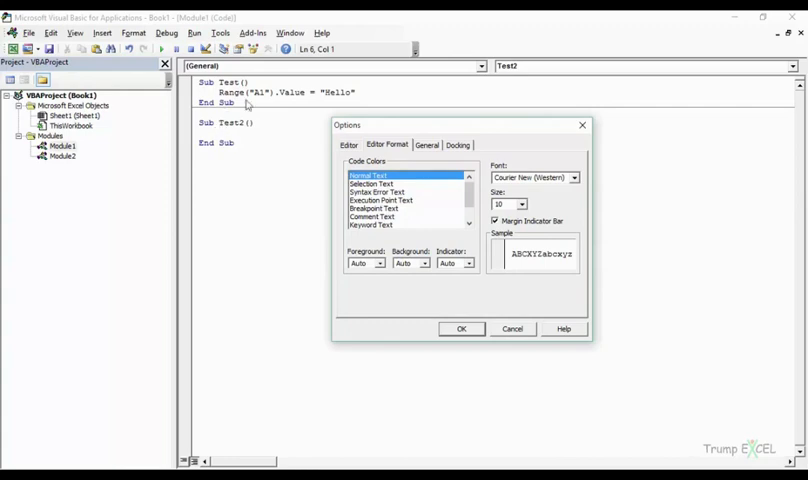
mouse_move(376, 270)
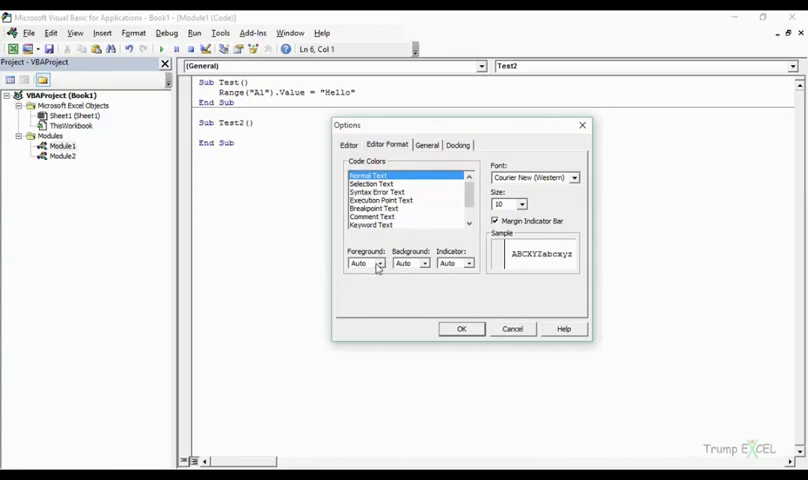
click(420, 264)
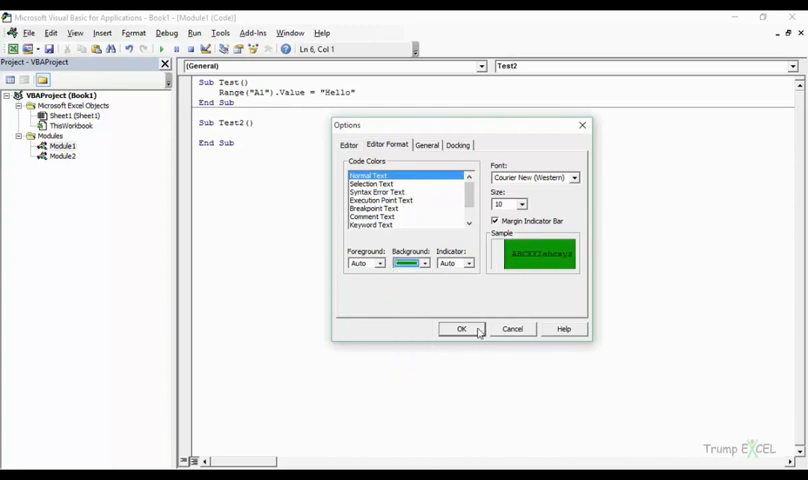
Set the Selection Text background colour to dark red in the Editor Format settings.
click(460, 328)
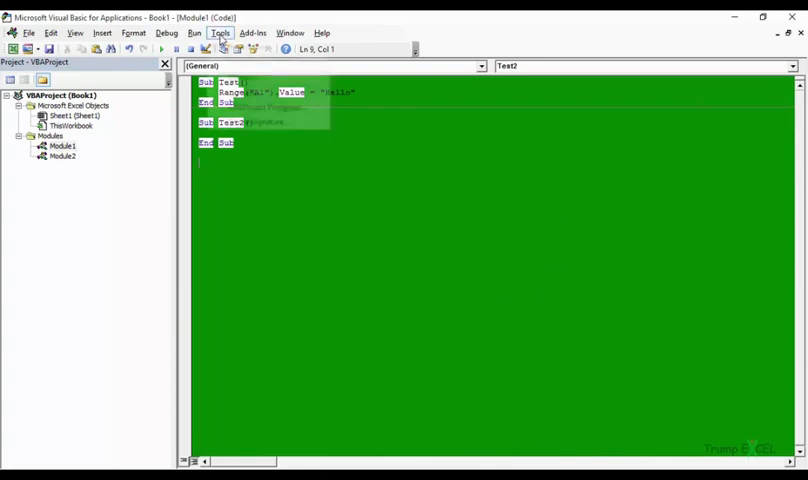
click(220, 32)
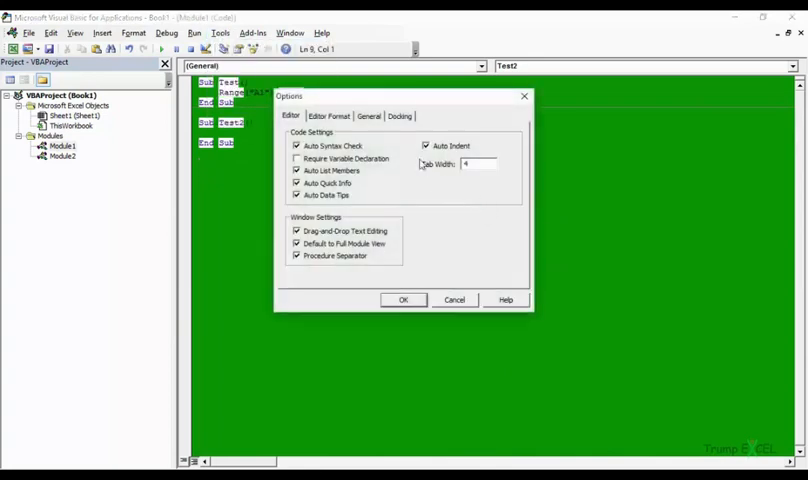
click(328, 116)
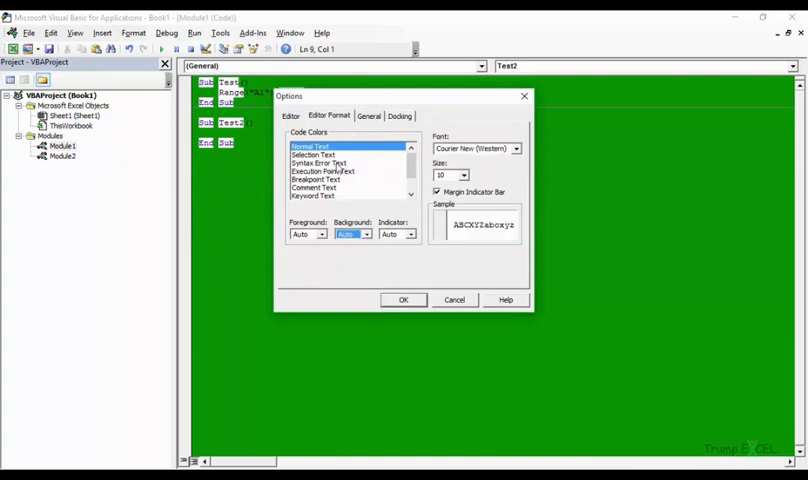
click(312, 156)
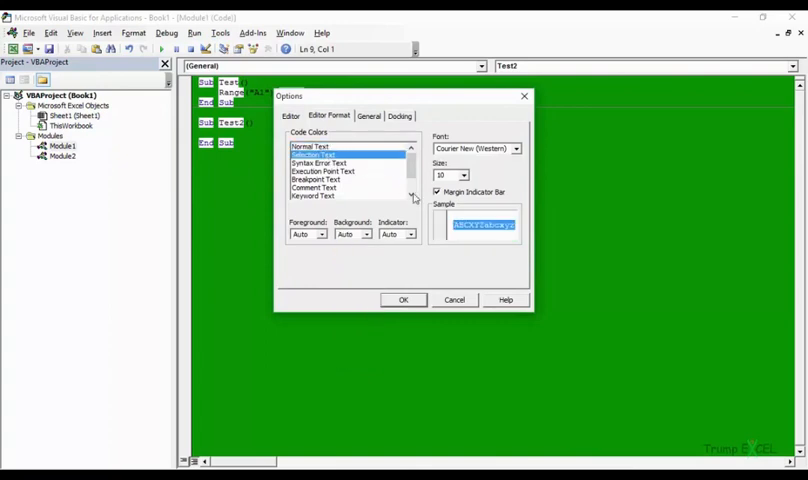
mouse_move(376, 192)
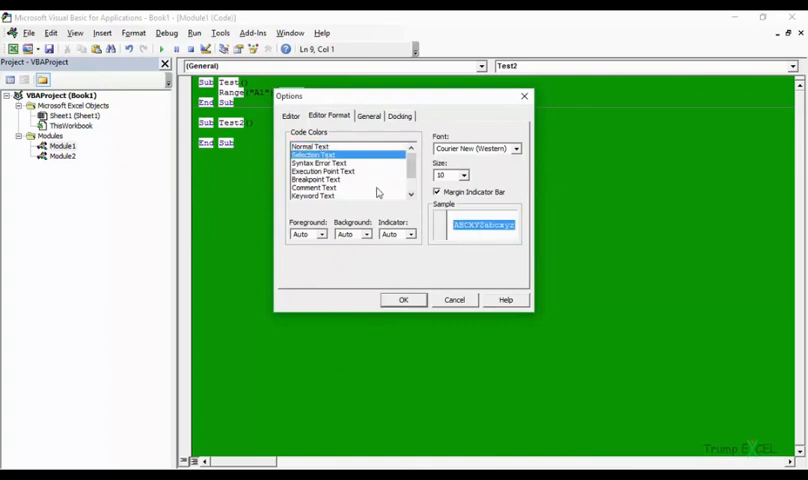
mouse_move(362, 238)
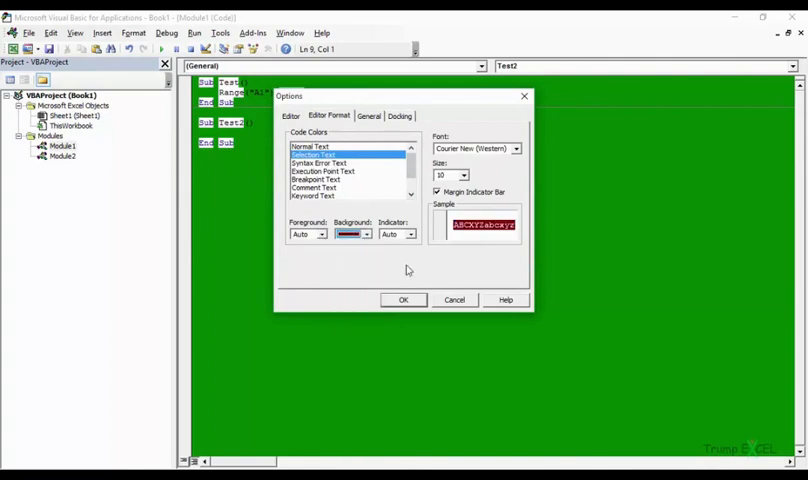
click(404, 300)
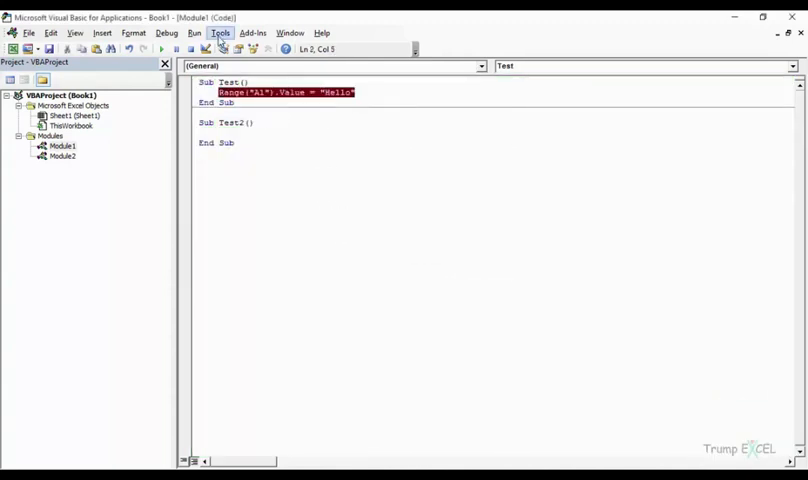
click(220, 32)
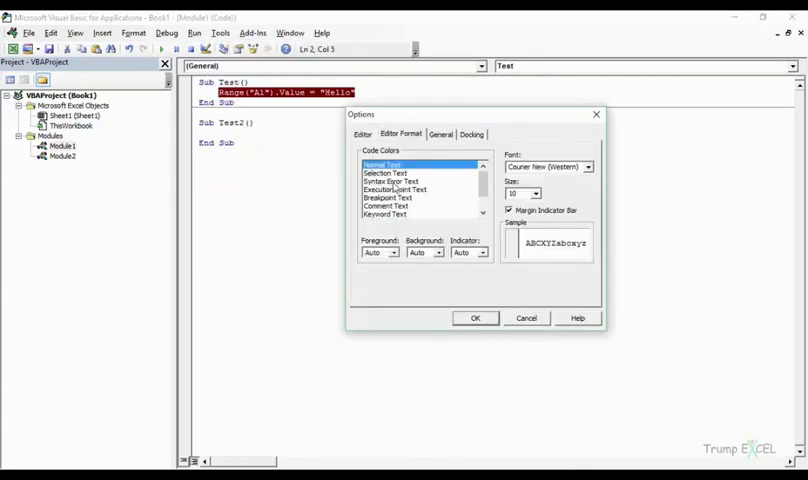
mouse_move(520, 252)
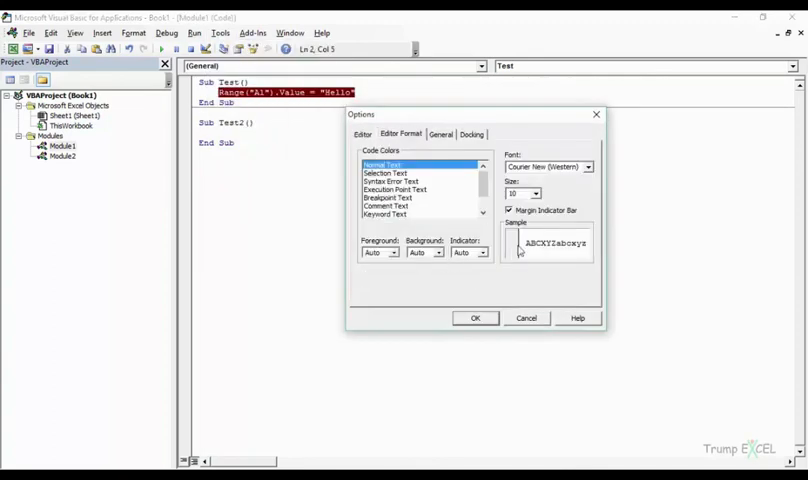
click(384, 172)
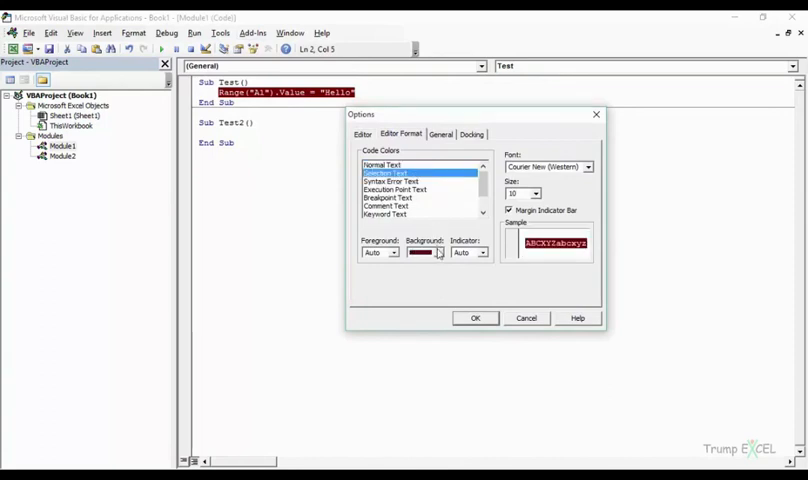
click(438, 252)
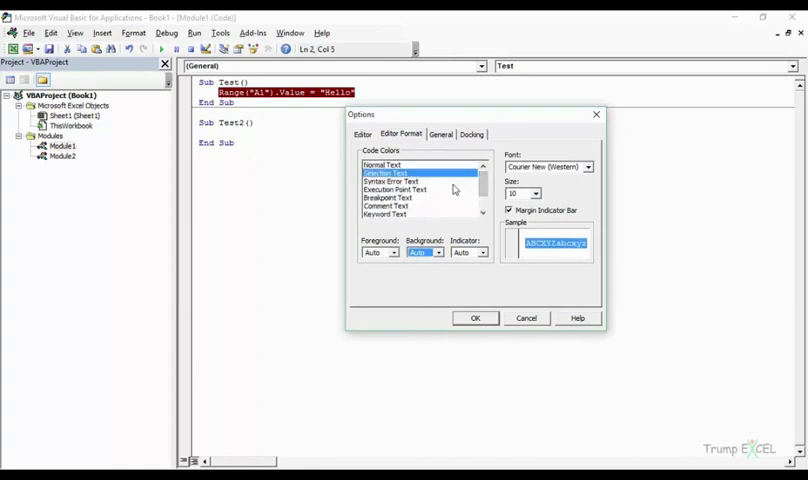
mouse_move(452, 190)
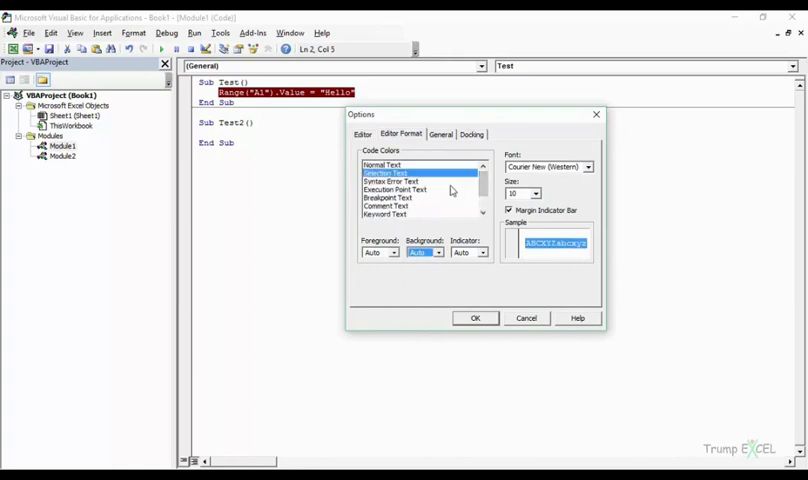
mouse_move(518, 176)
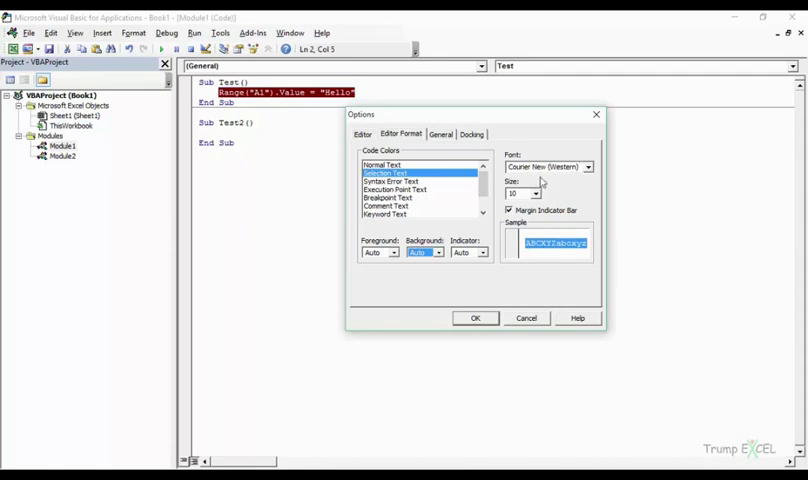
click(588, 168)
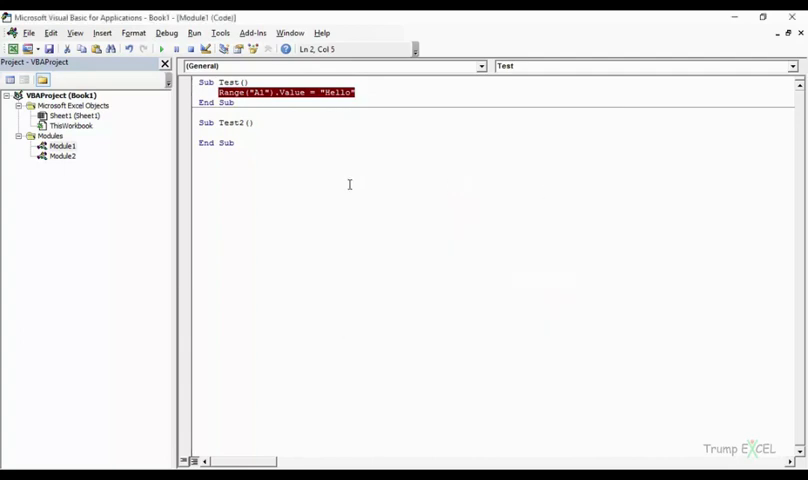
Reopen Tools > Options on the Editor Format page of code colour settings.
click(220, 32)
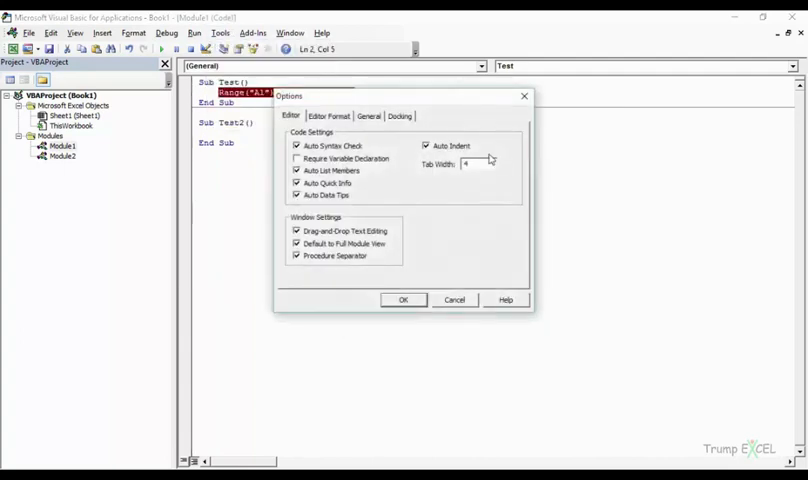
click(332, 116)
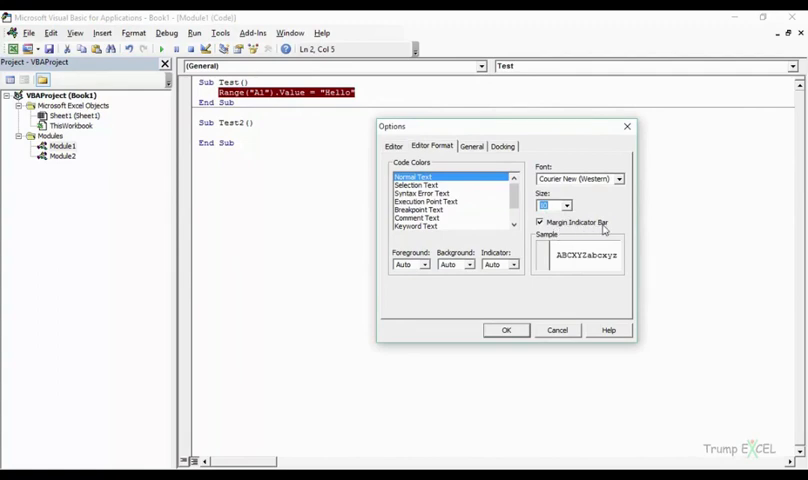
mouse_move(552, 272)
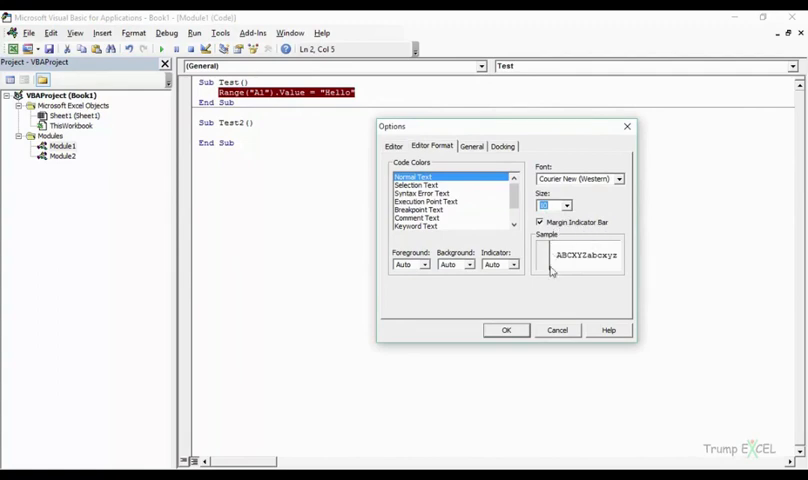
mouse_move(196, 84)
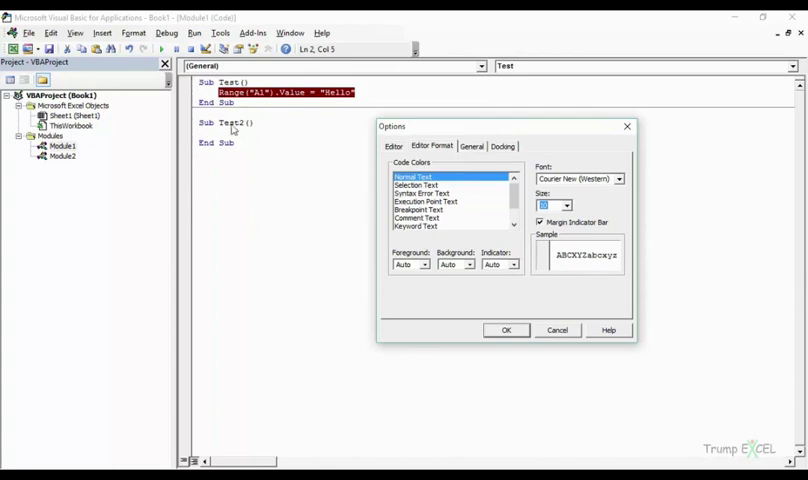
mouse_move(428, 236)
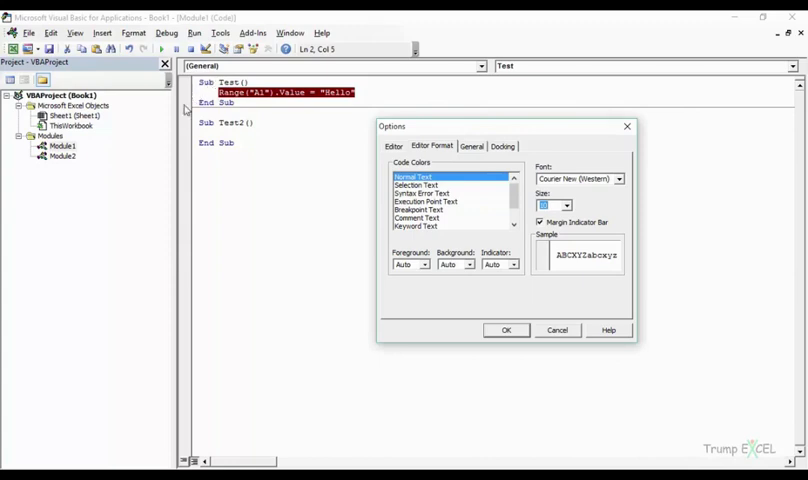
mouse_move(188, 112)
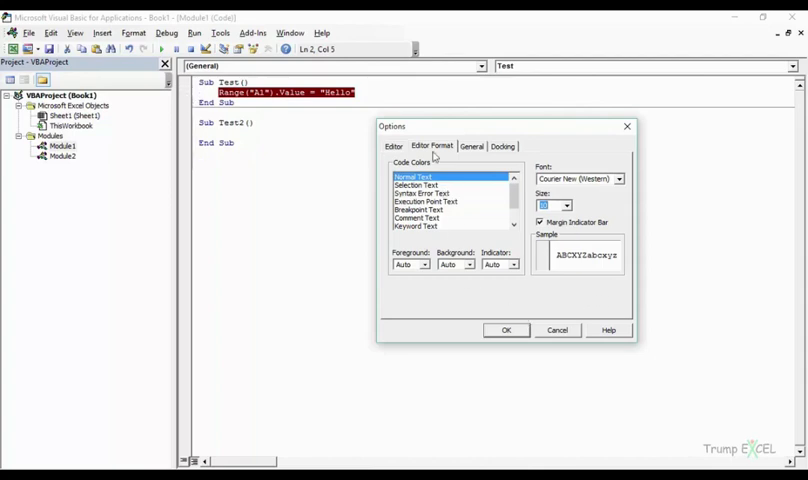
Switch the Options dialog to its General page with grid, error trapping and compile settings.
click(470, 146)
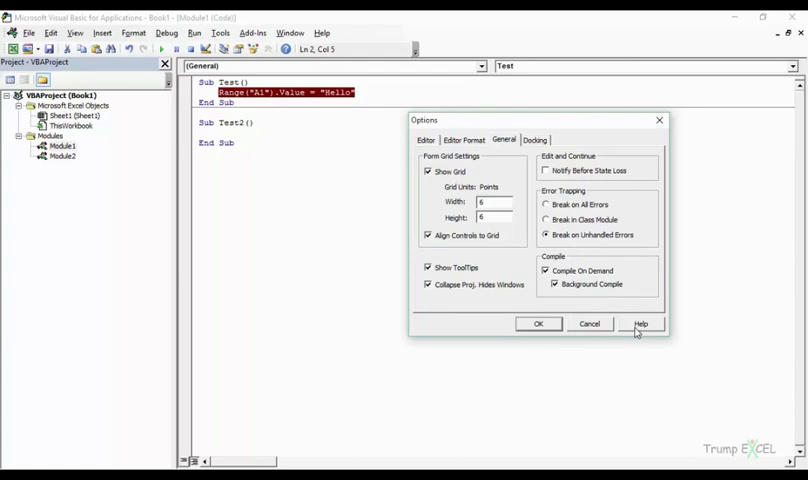
mouse_move(592, 180)
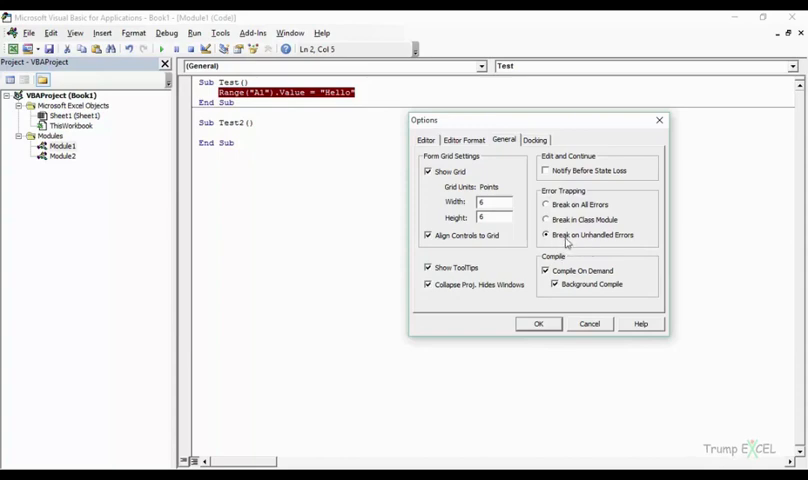
mouse_move(624, 246)
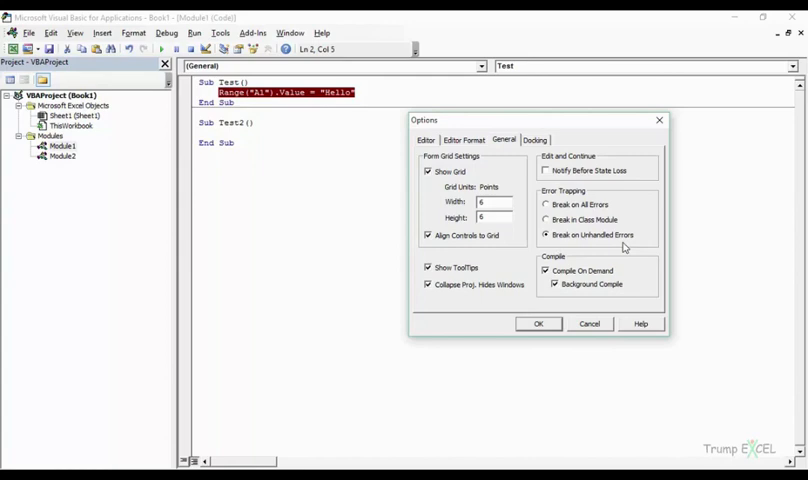
mouse_move(622, 246)
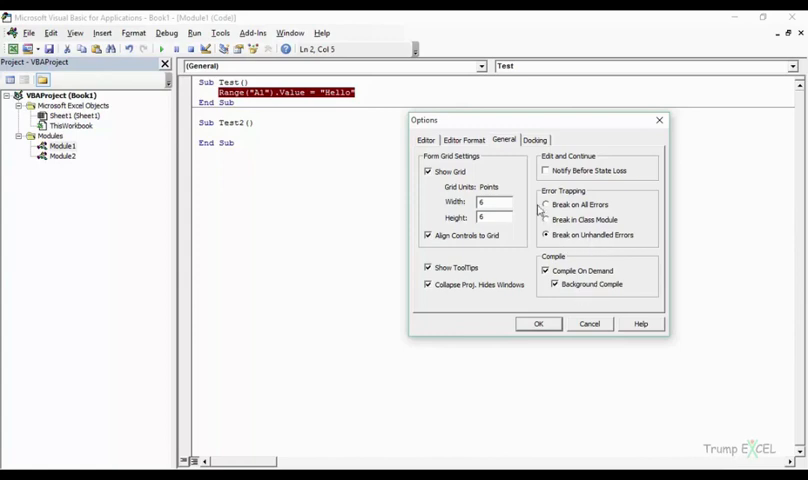
Switch the Options dialog to its Docking page listing dockable windows.
click(536, 140)
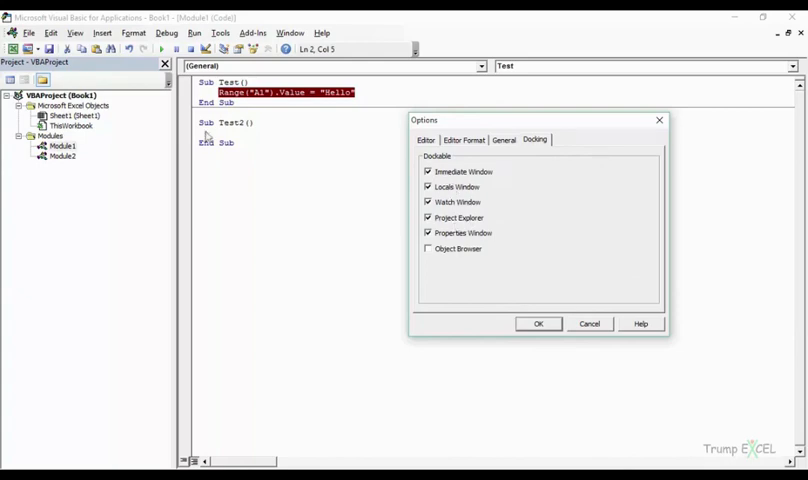
mouse_move(92, 72)
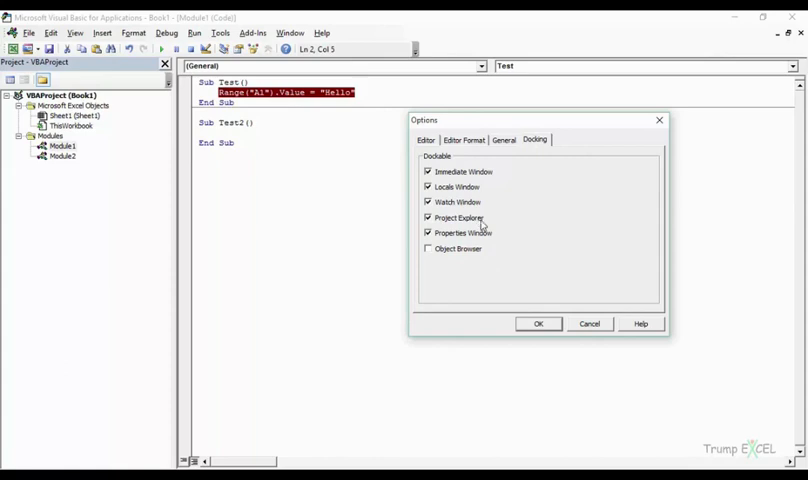
mouse_move(638, 208)
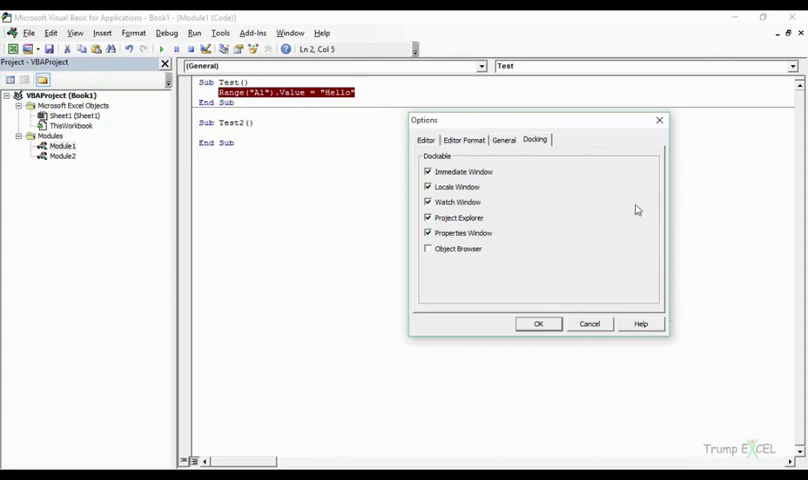
mouse_move(470, 160)
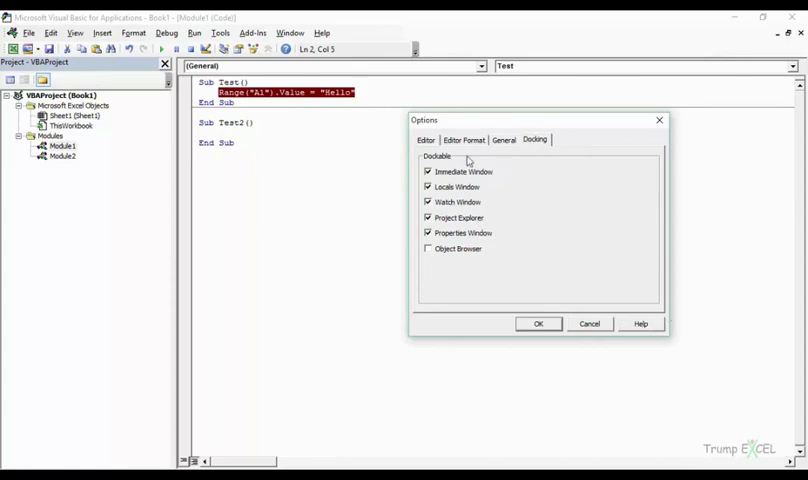